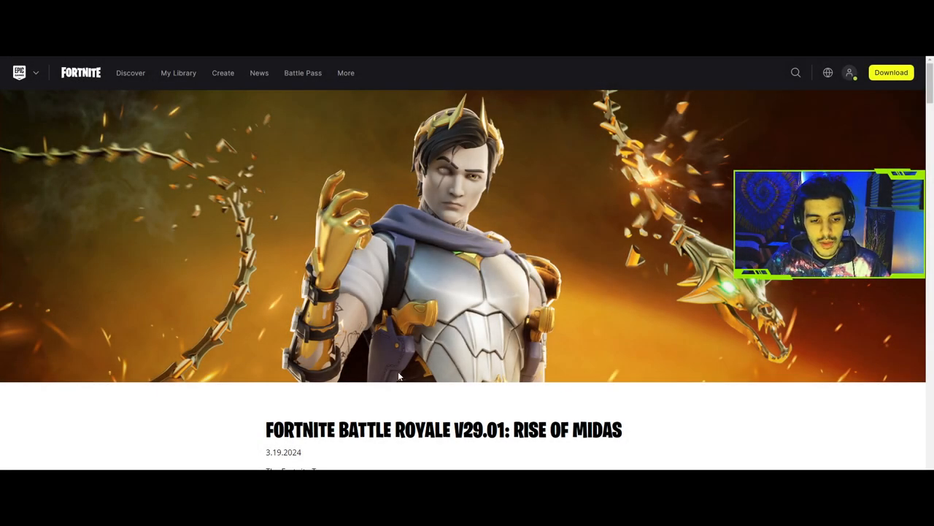
mouse_move(400, 387)
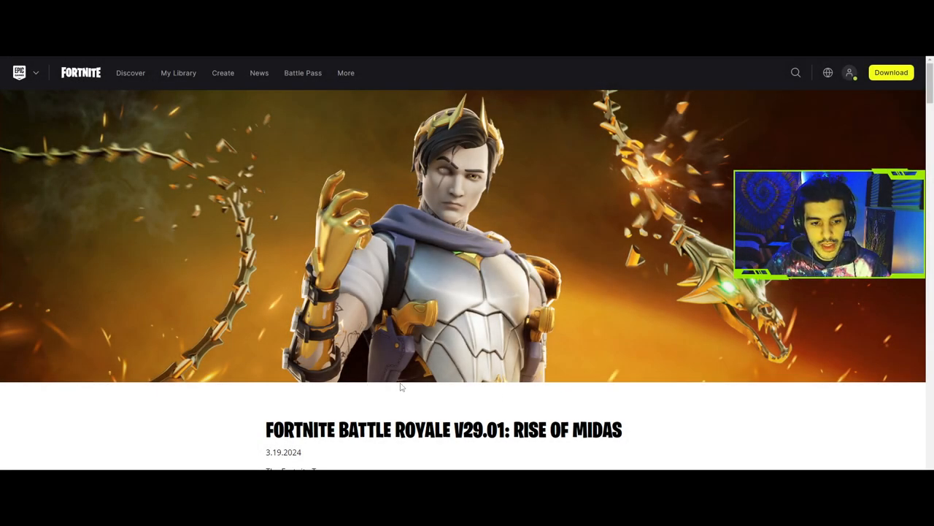
Scroll past the Midas hero banner to the article title, intro paragraphs and first story image
scroll("down", 3)
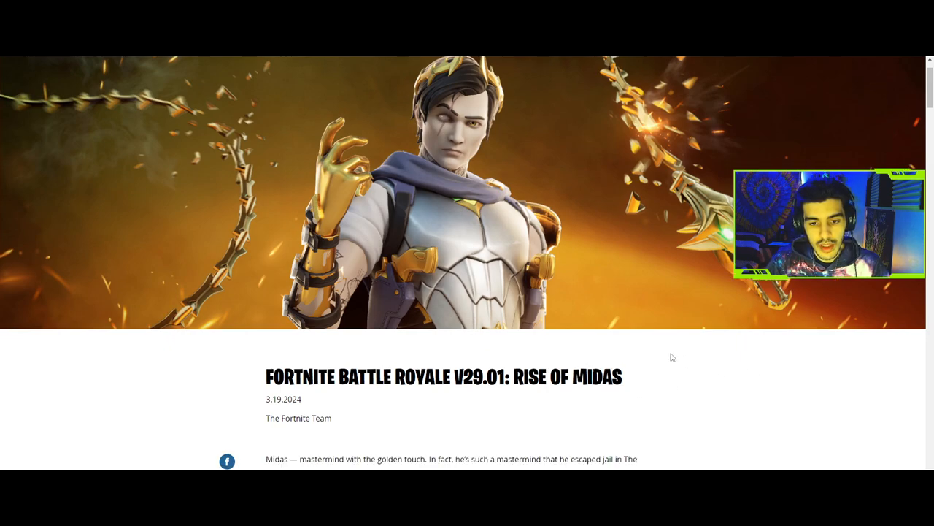
scroll("down", 3)
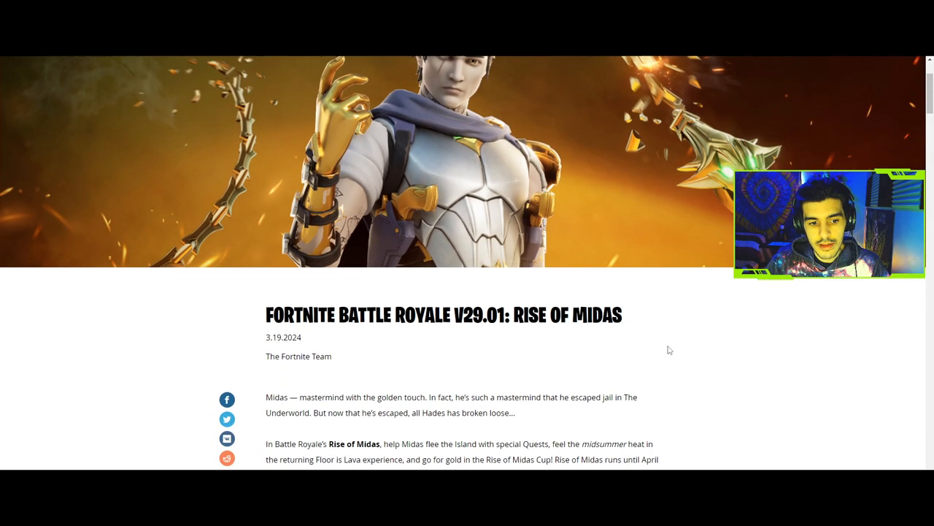
scroll("down", 3)
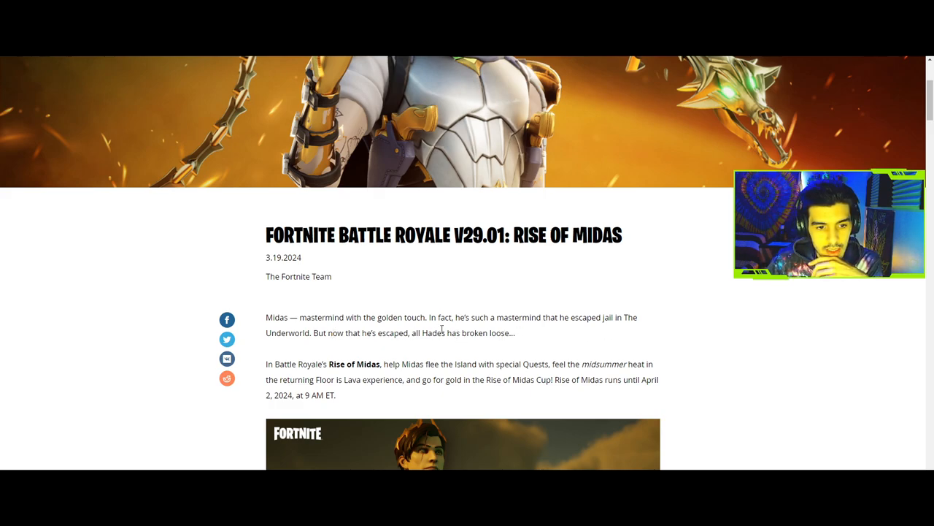
mouse_move(400, 347)
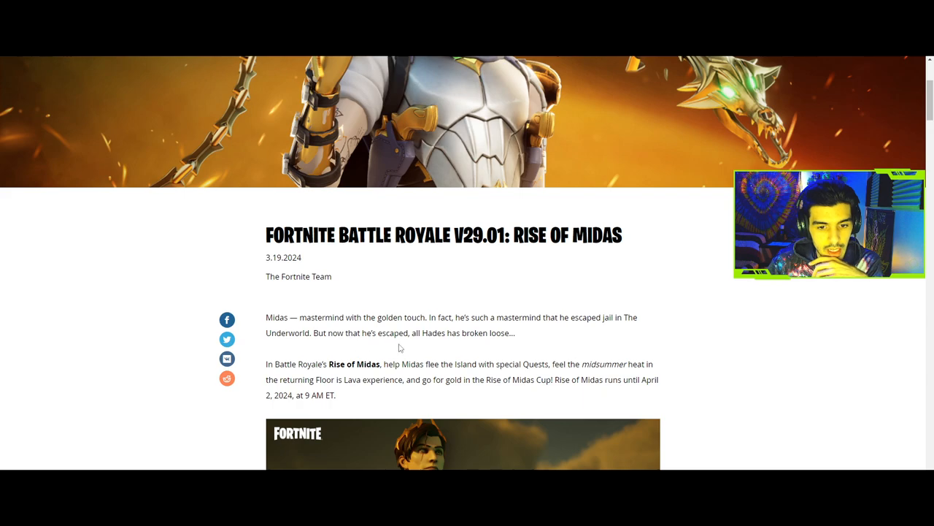
mouse_move(829, 350)
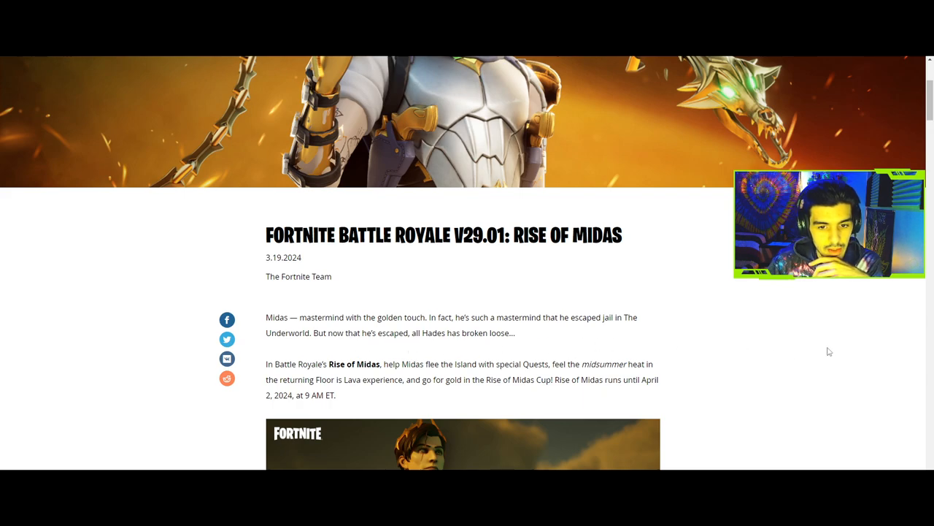
scroll("down", 3)
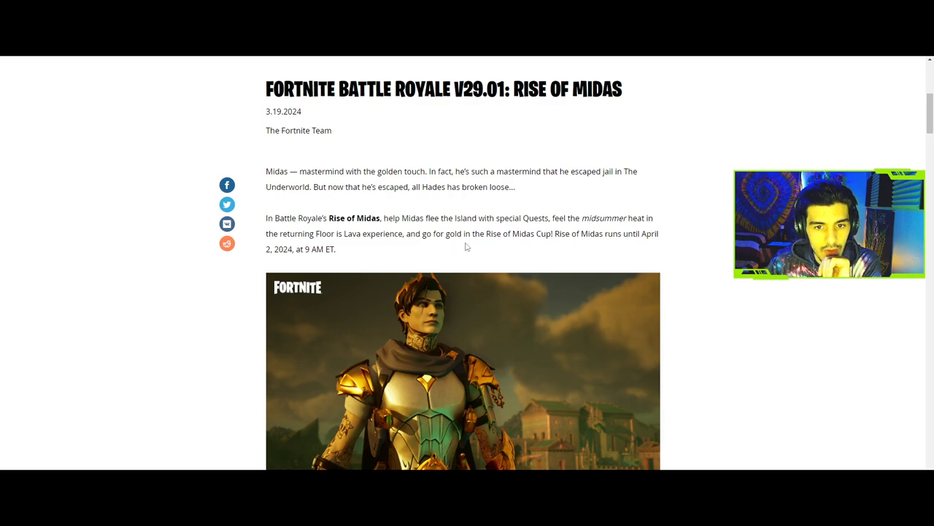
mouse_move(572, 251)
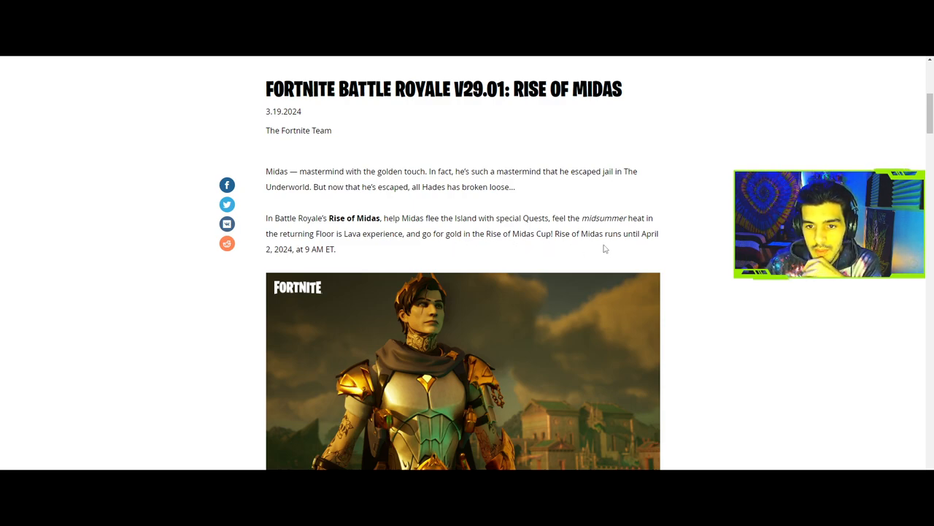
mouse_move(257, 273)
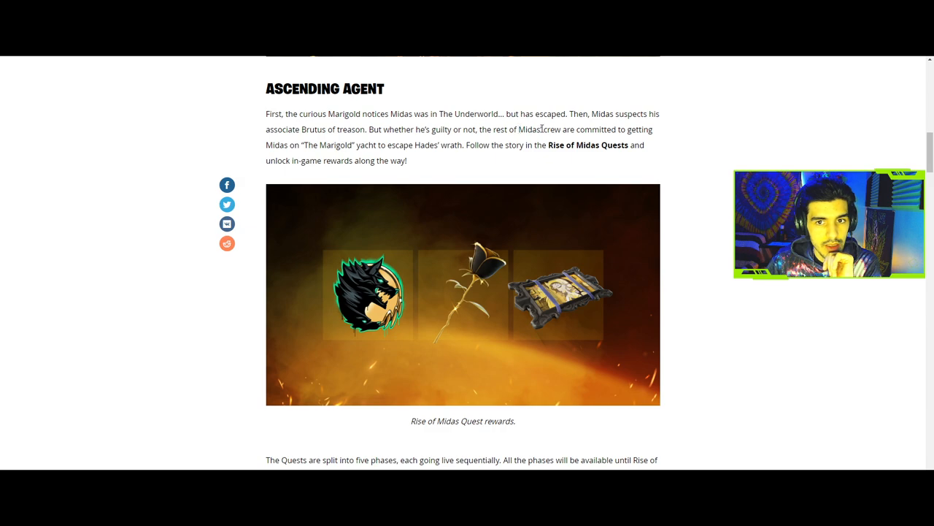
mouse_move(488, 159)
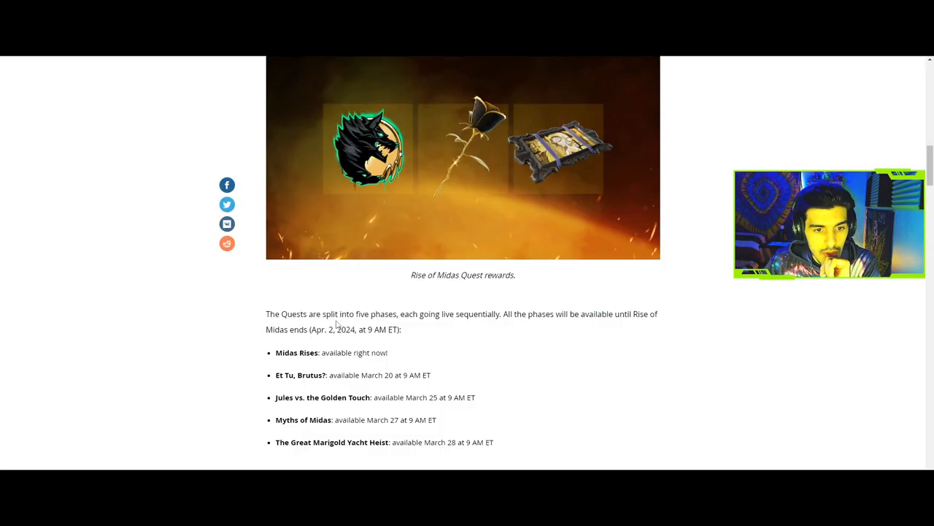
mouse_move(464, 327)
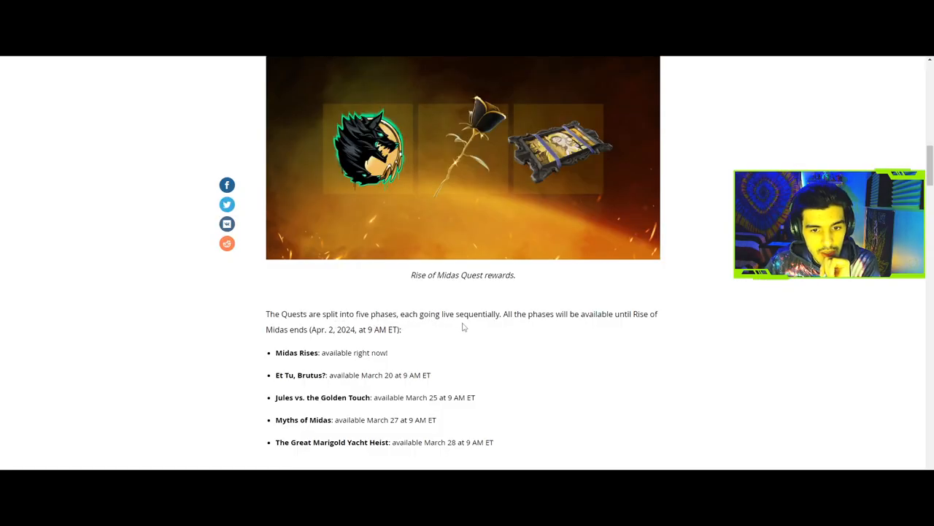
mouse_move(523, 325)
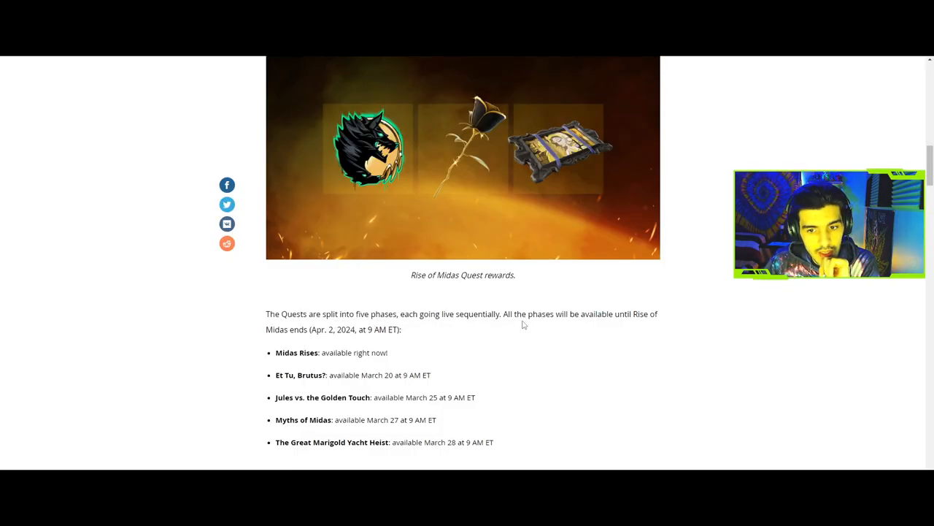
mouse_move(455, 345)
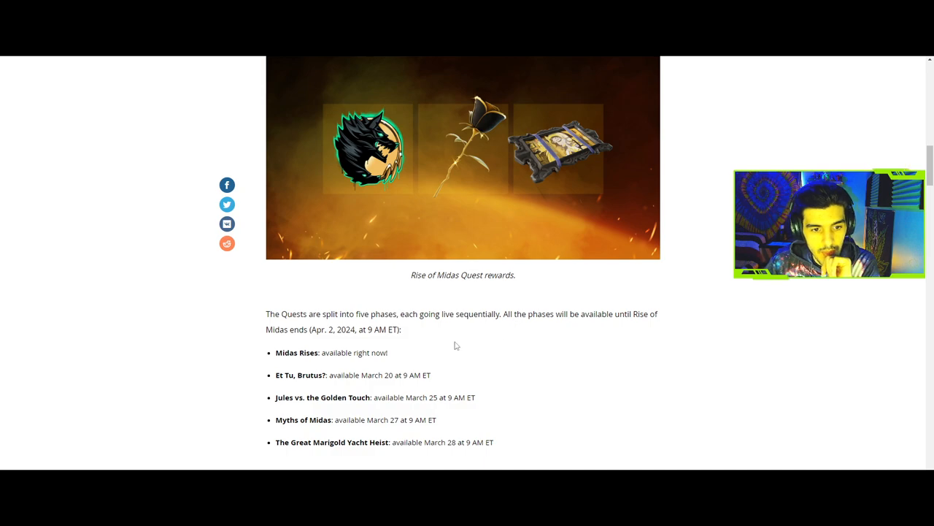
Scroll through the Ascending Agent quest rewards and five quest phases to the "Hot as Hades" heading
scroll("down", 3)
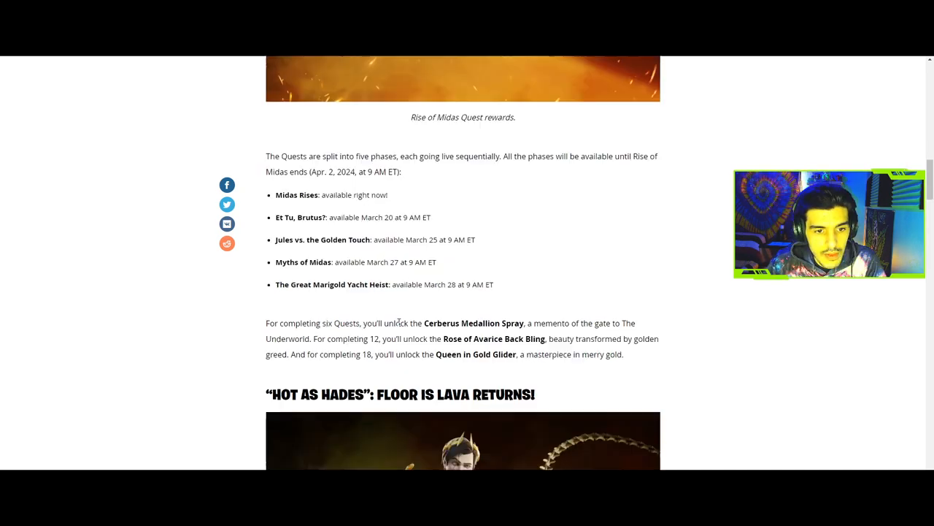
scroll("down", 3)
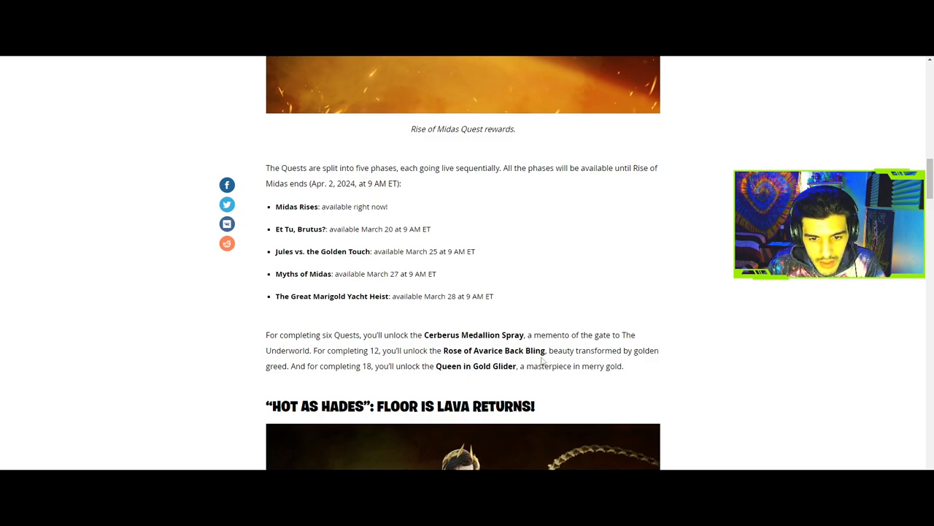
scroll("down", 3)
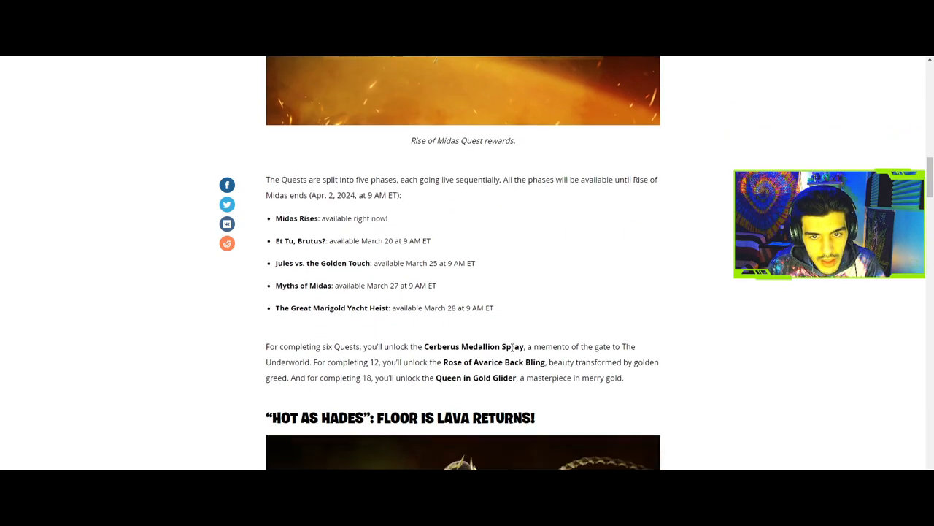
scroll("down", 3)
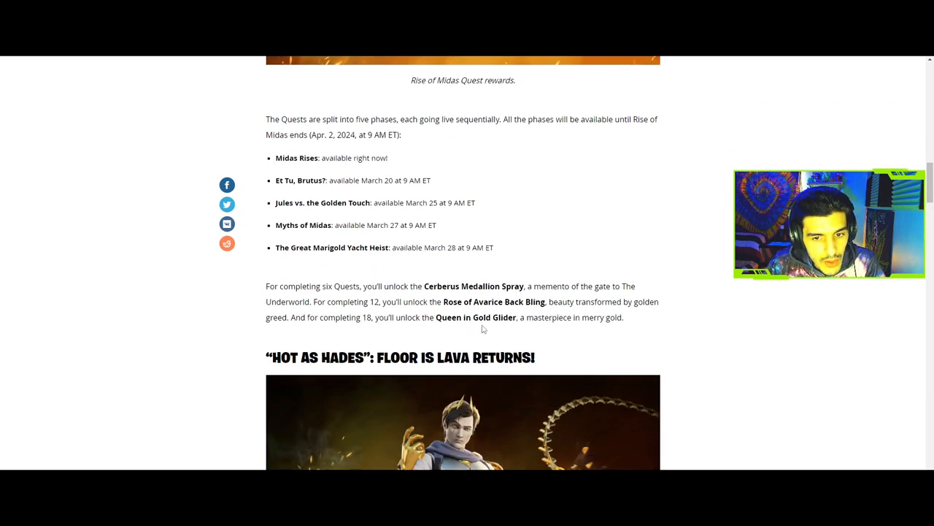
scroll("up", 3)
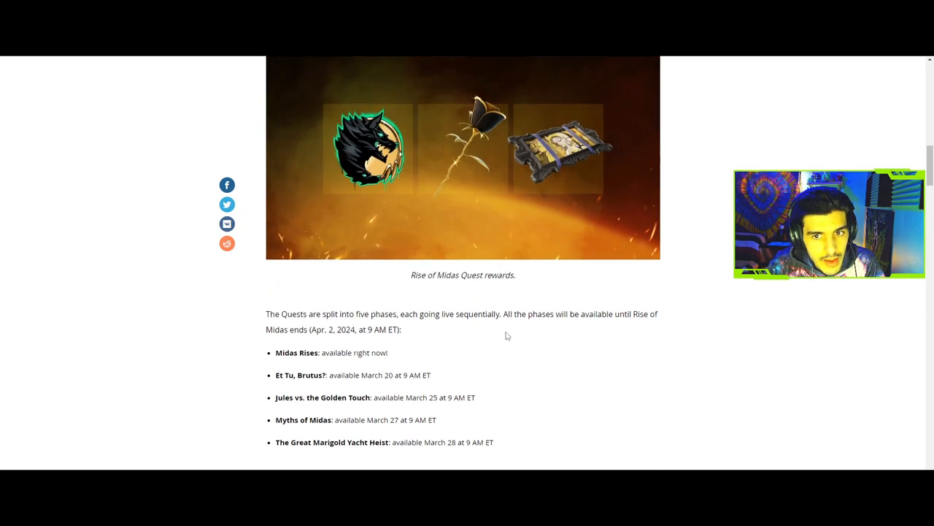
scroll("down", 3)
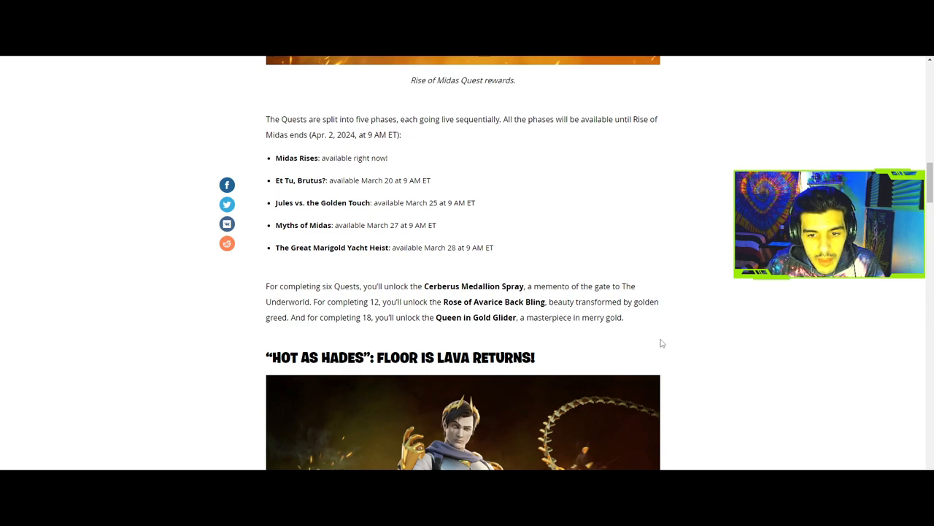
View the Floor is Lava Midas artwork full-size via Open image in new tab
right_click(462, 289)
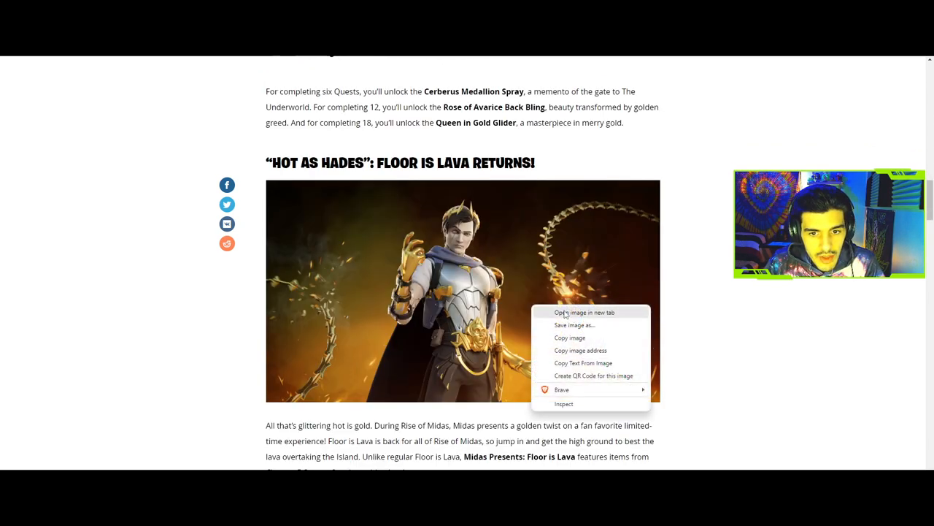
left_click(584, 312)
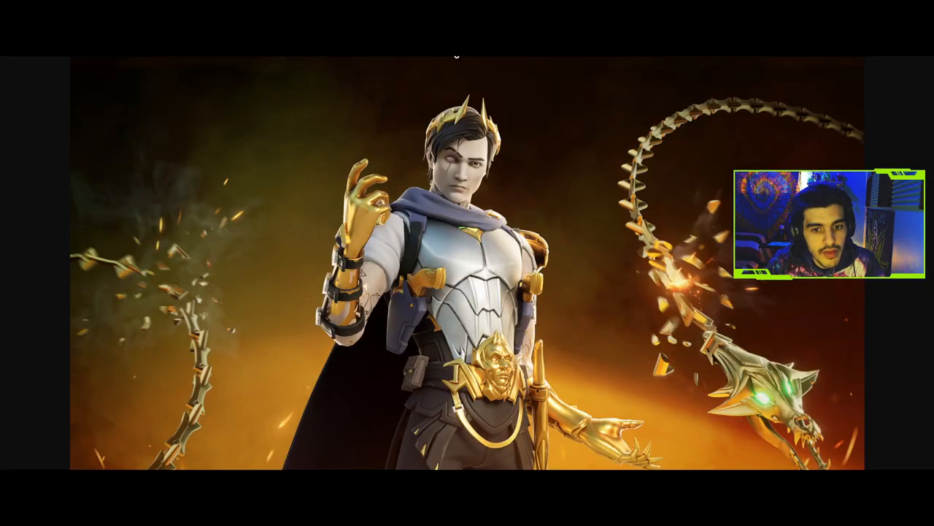
mouse_move(573, 83)
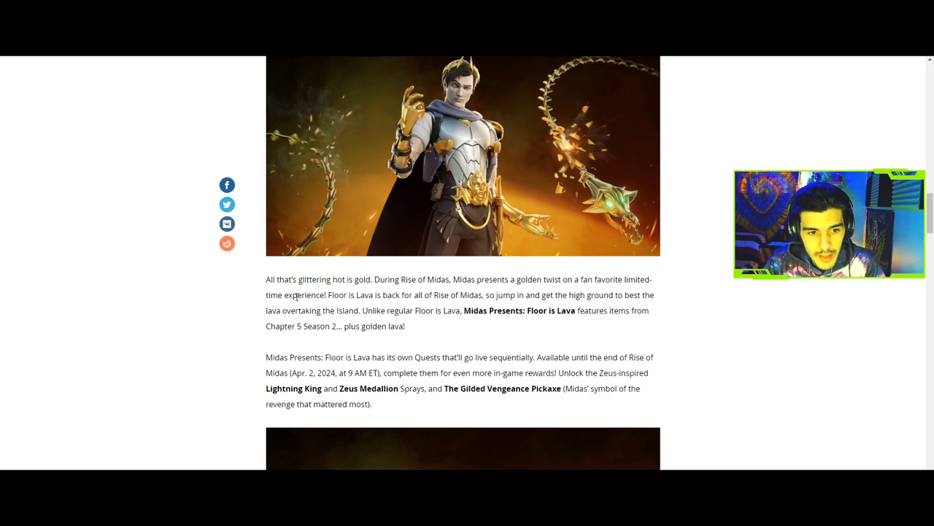
Scroll through Floor is Lava and The Golden King Goes Forward to the Rise of Midas Cup banner
scroll("down", 3)
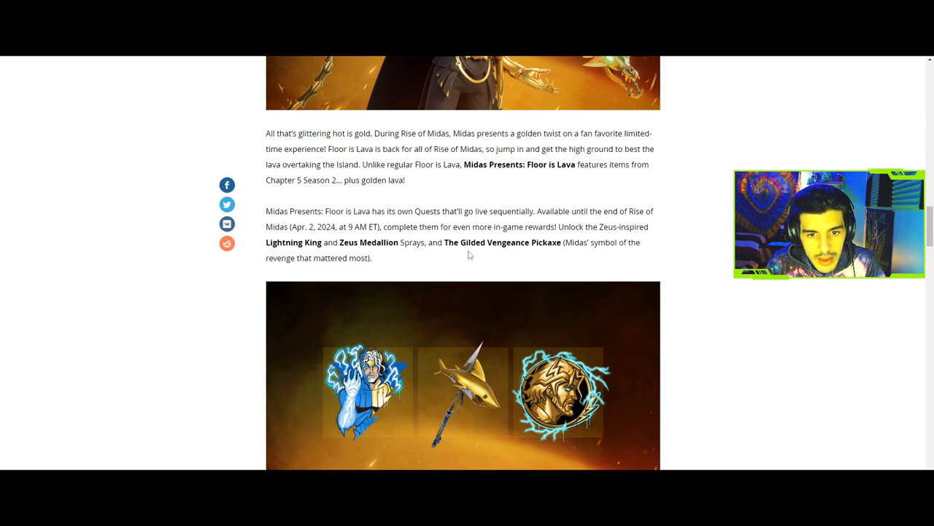
mouse_move(564, 256)
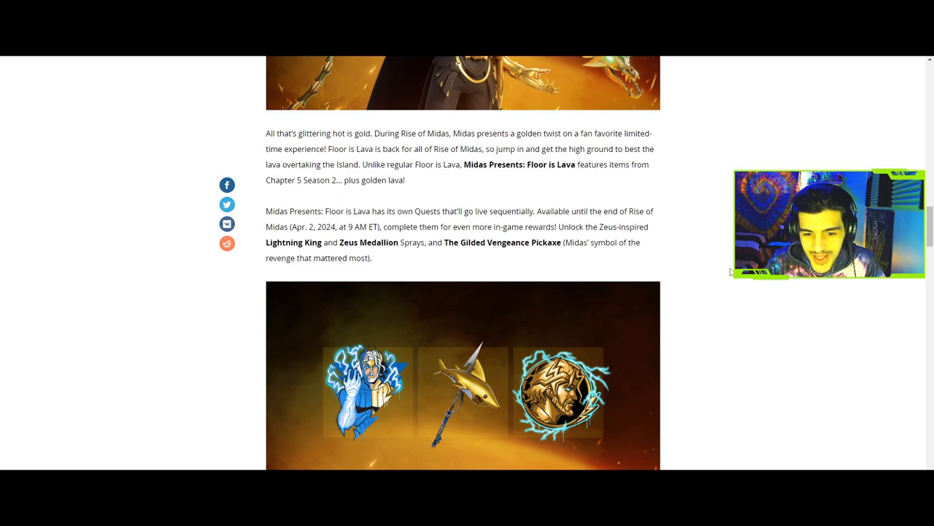
scroll("down", 3)
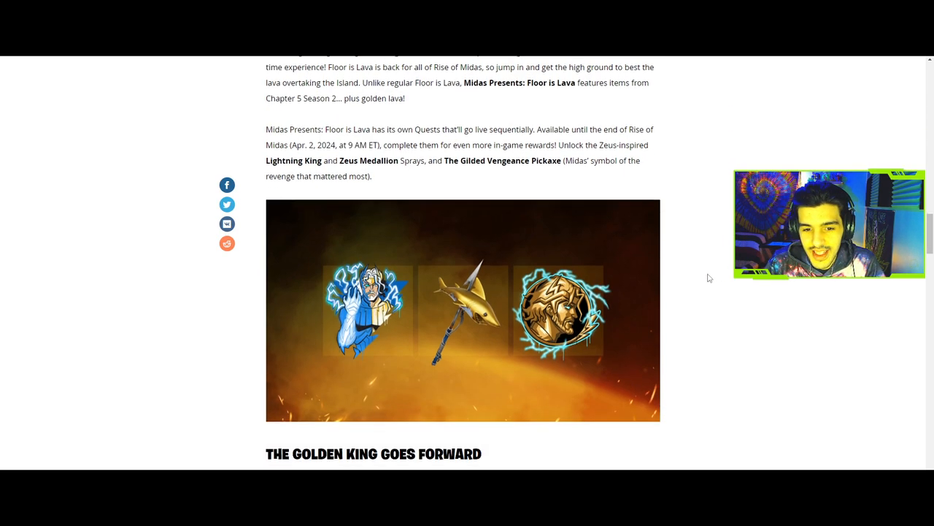
scroll("down", 3)
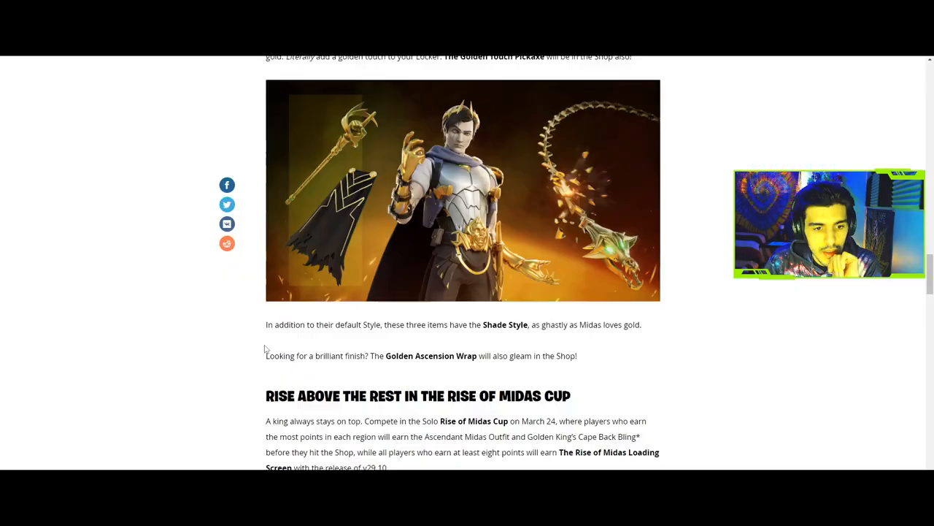
mouse_move(397, 335)
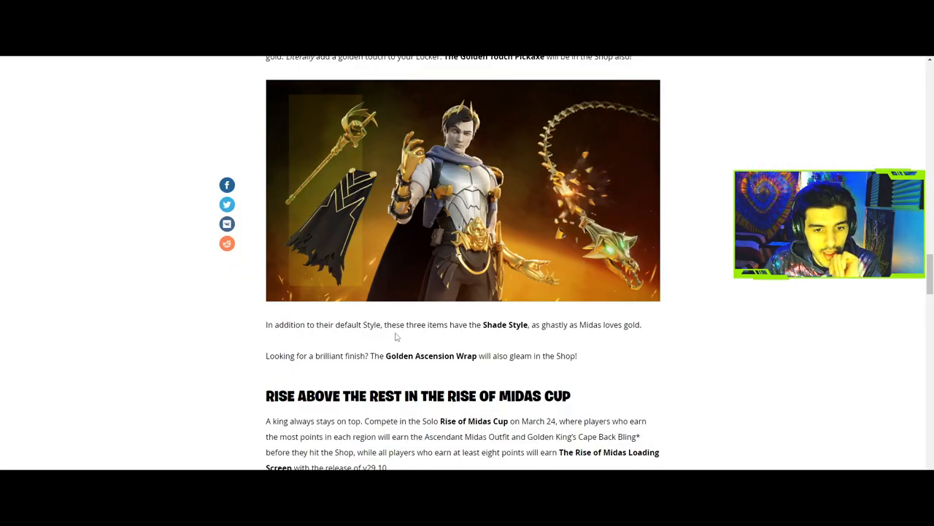
mouse_move(543, 337)
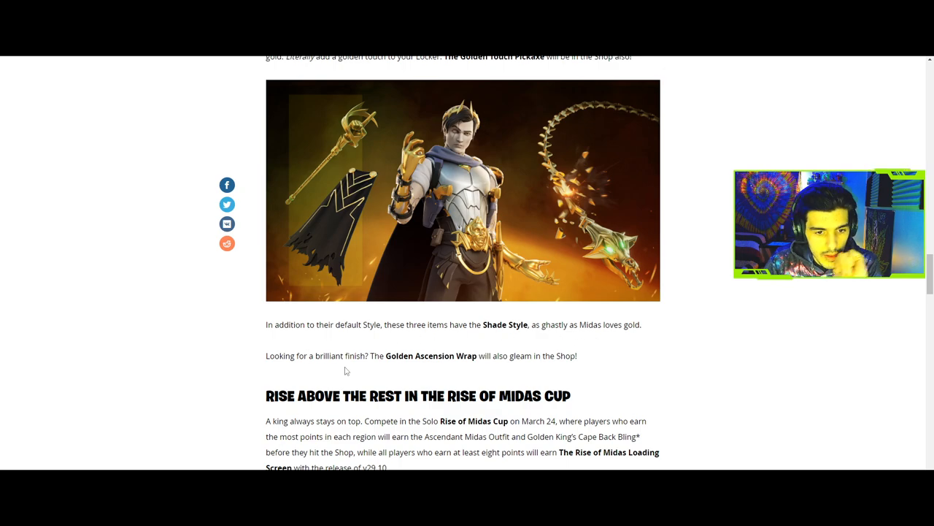
mouse_move(418, 368)
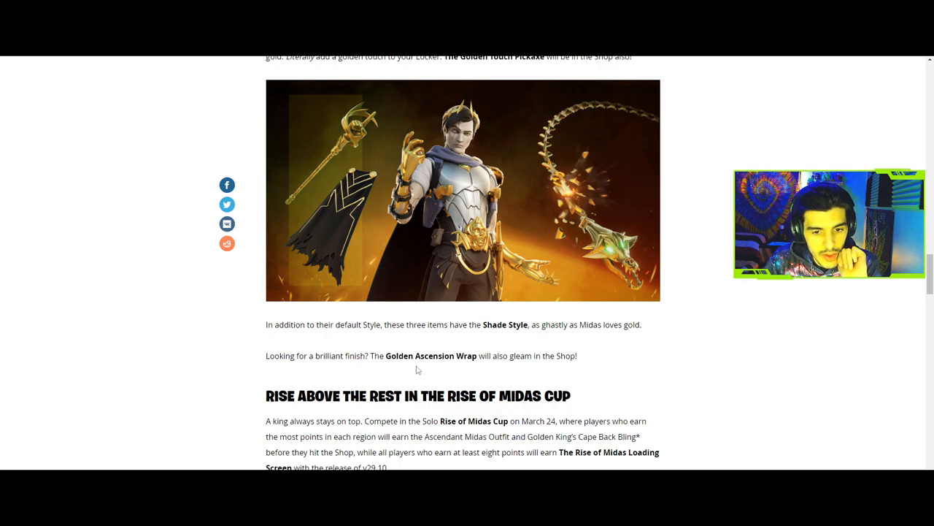
mouse_move(739, 373)
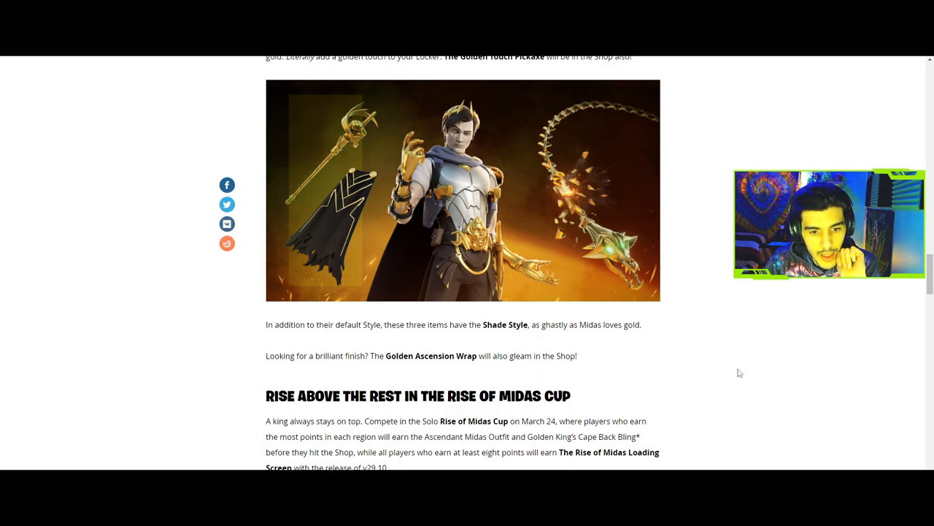
scroll("down", 3)
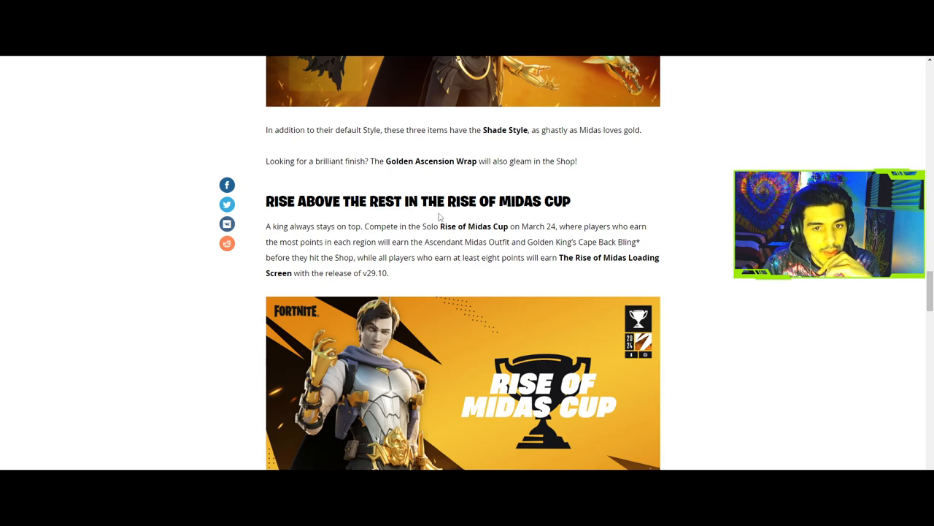
mouse_move(298, 236)
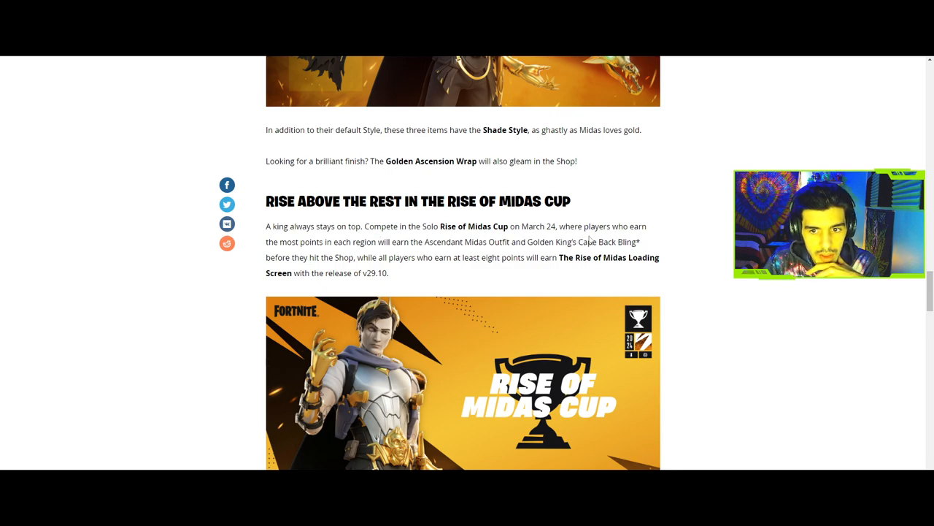
Scroll to the cup's scoring format with match placement and elimination points
scroll("down", 3)
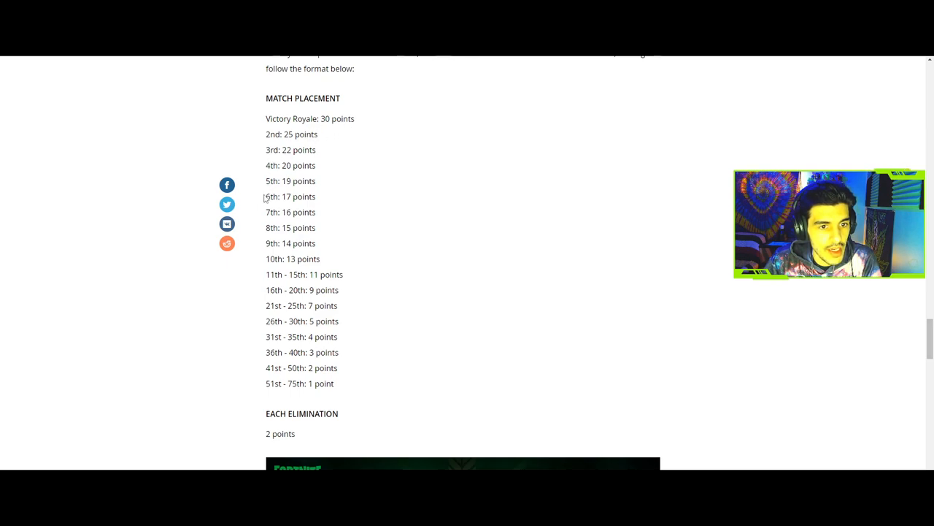
Scroll past the scoring tables to the Hurl the Chains of Hades Mythic section
scroll("down", 3)
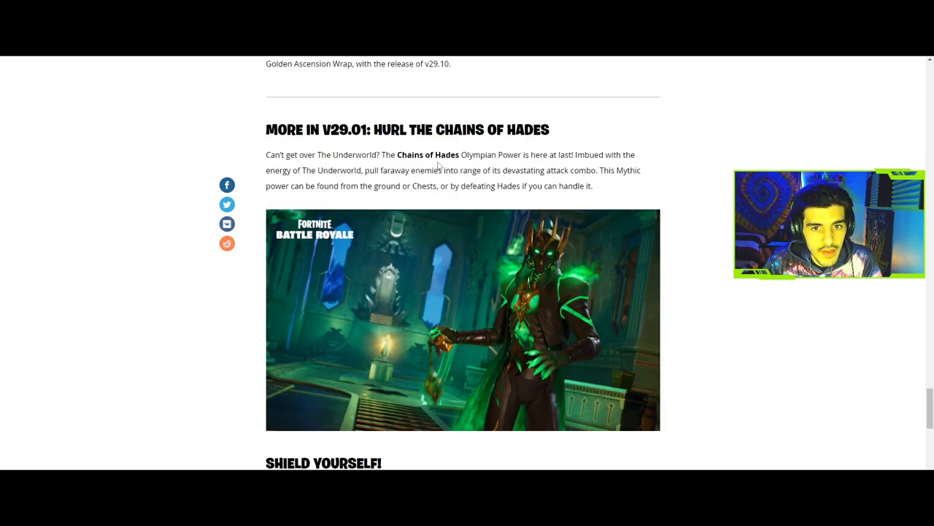
mouse_move(469, 168)
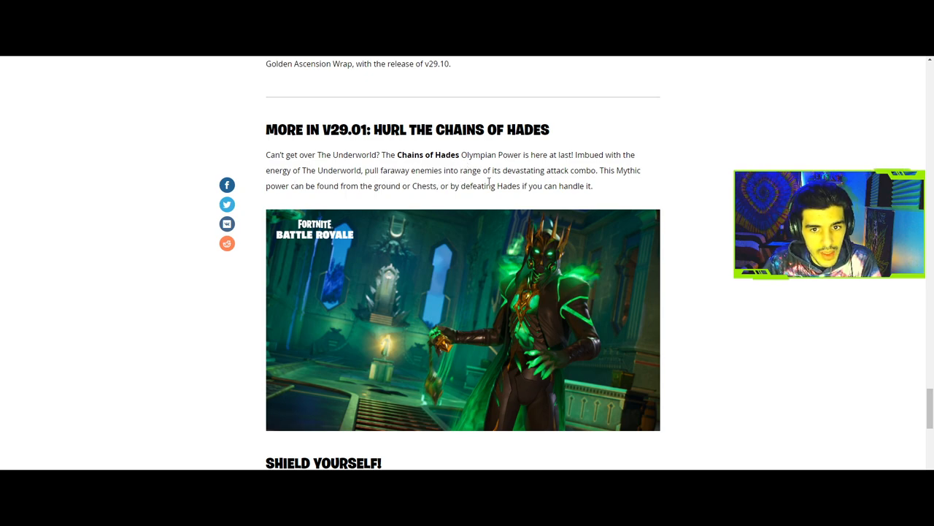
mouse_move(613, 181)
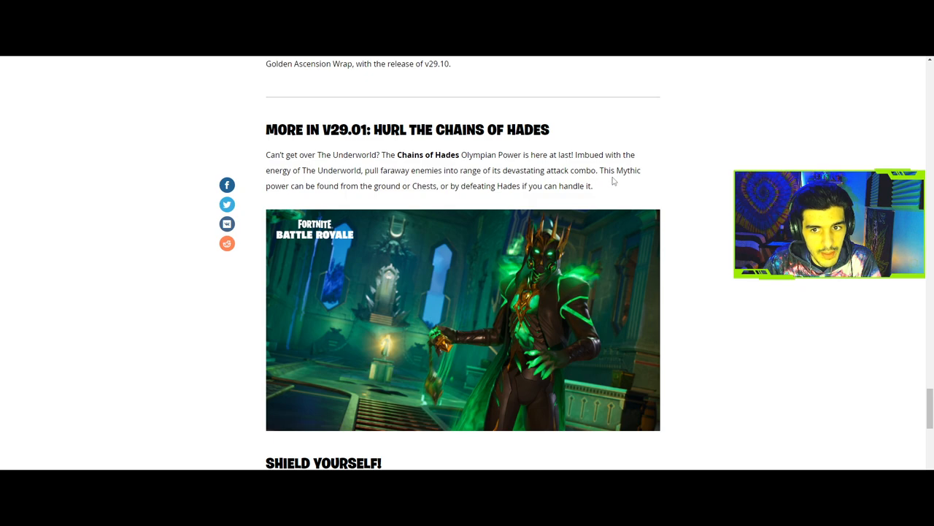
mouse_move(389, 199)
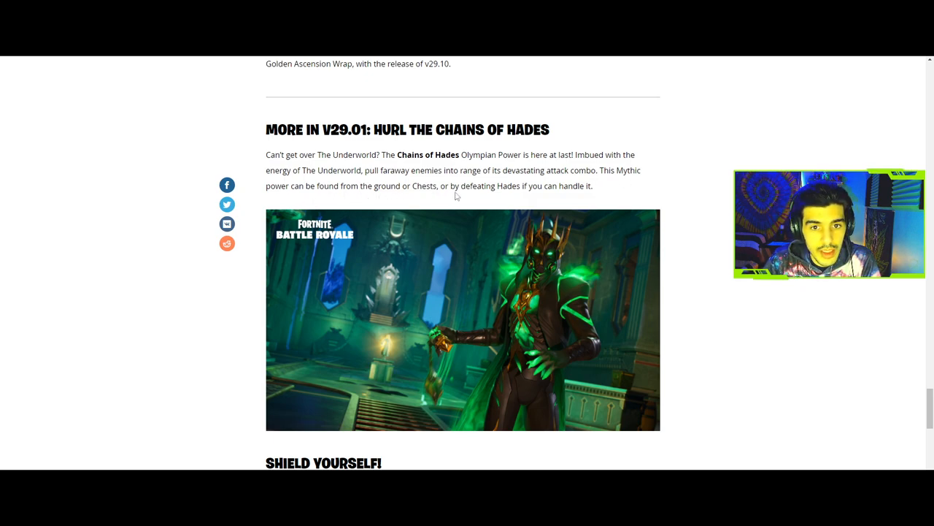
mouse_move(718, 205)
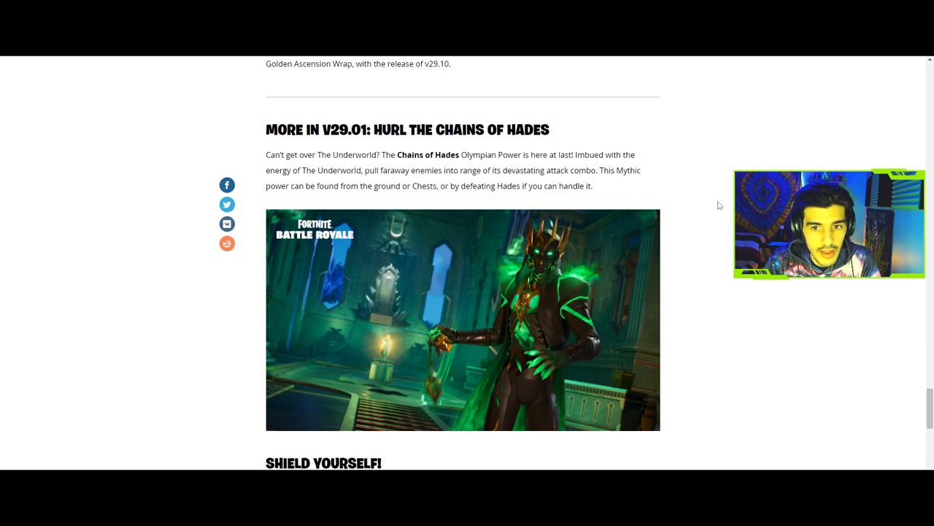
Scroll down to the Shield Yourself! section featuring the Shield Bubble Jr
scroll("down", 3)
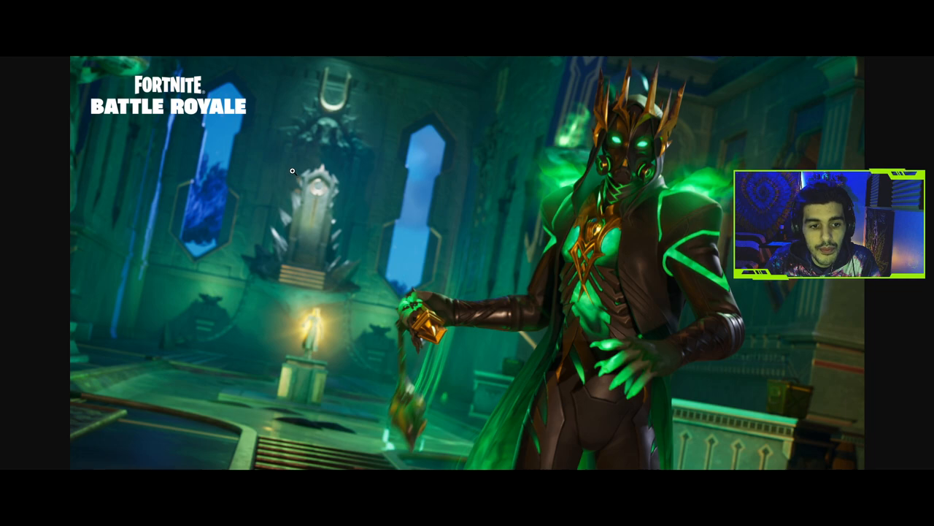
mouse_move(307, 263)
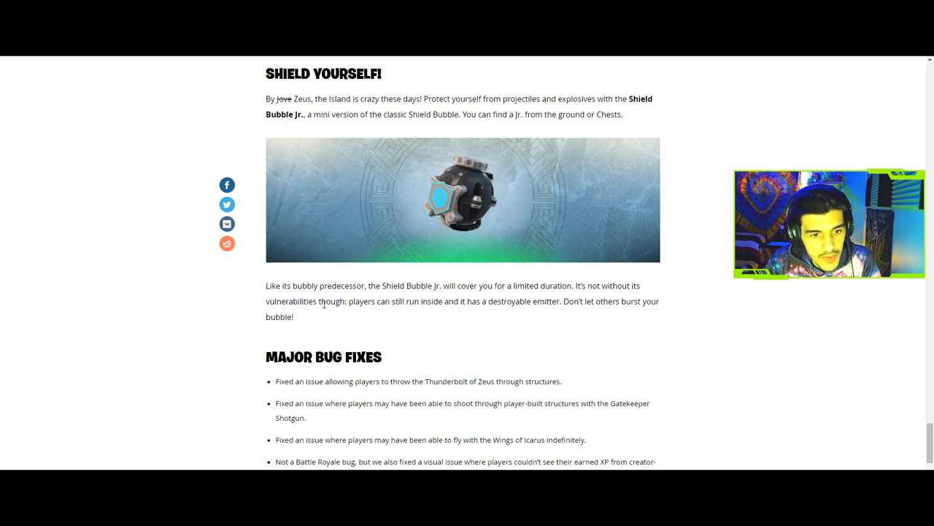
mouse_move(423, 312)
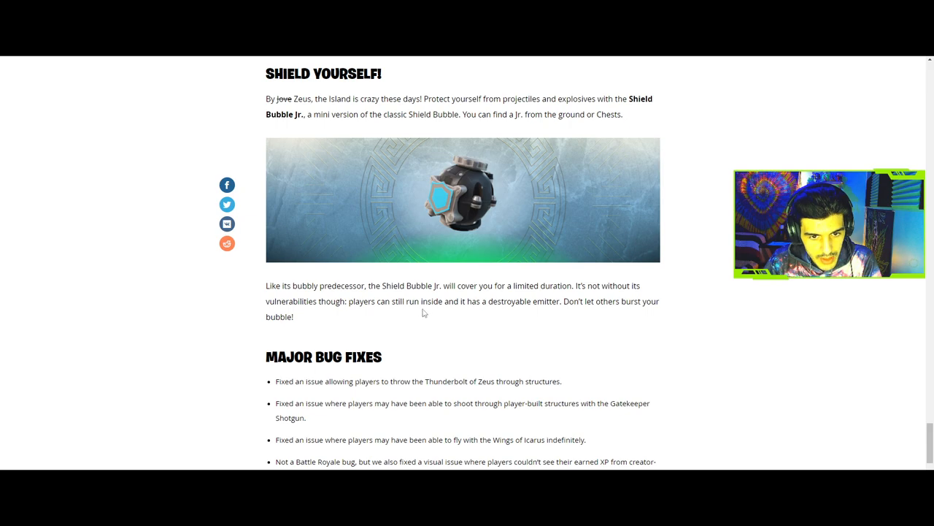
mouse_move(549, 312)
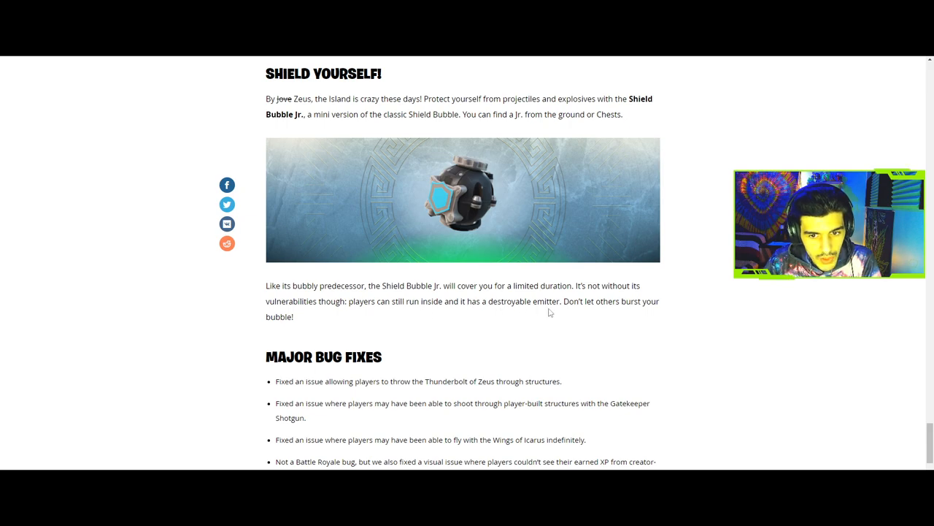
Scroll through the Major Bug Fixes list to the article's end, then back up to the title banner
scroll("down", 3)
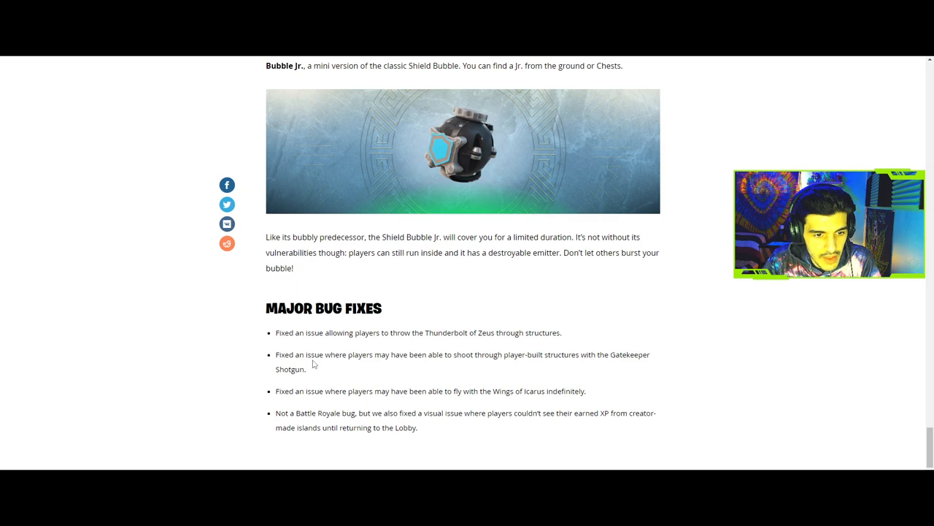
mouse_move(403, 365)
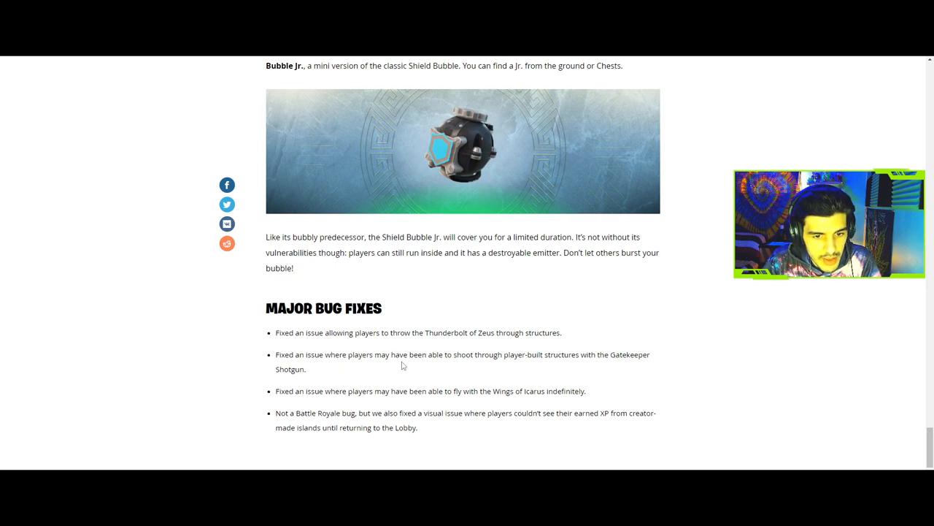
mouse_move(523, 364)
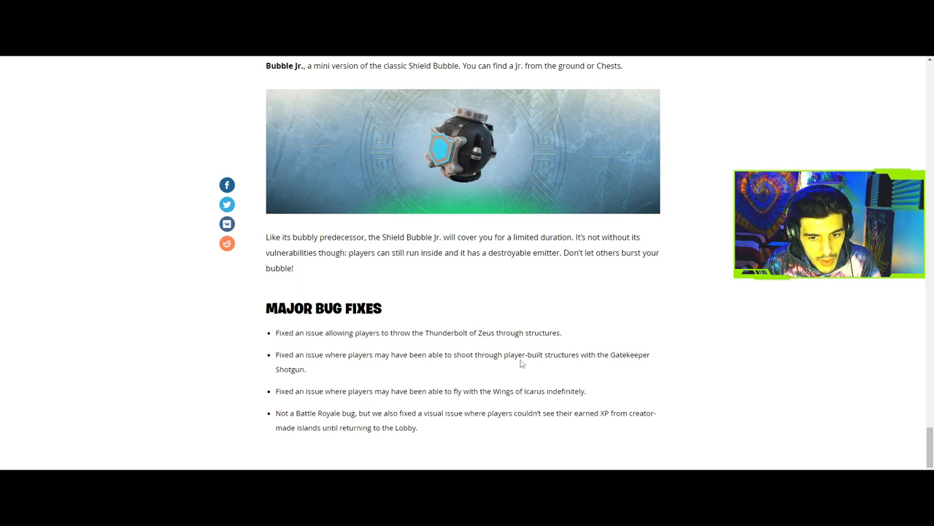
mouse_move(595, 359)
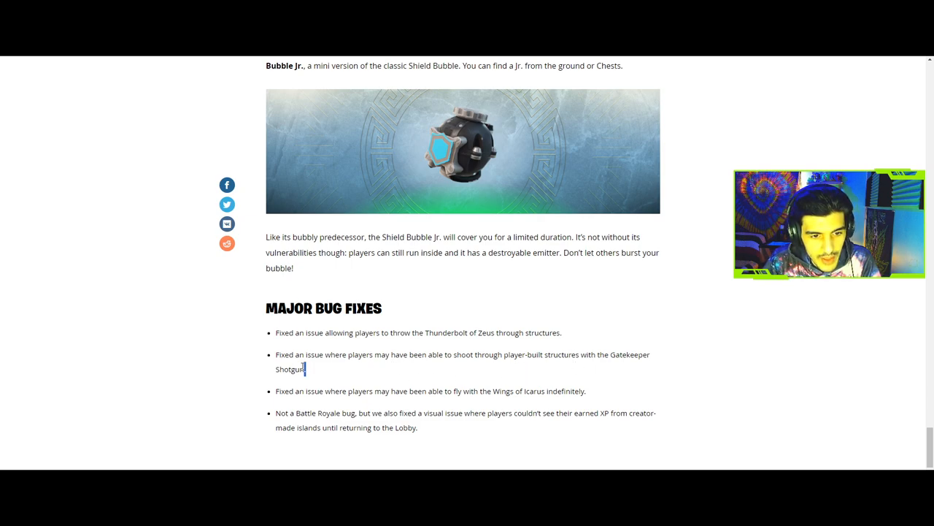
scroll("down", 3)
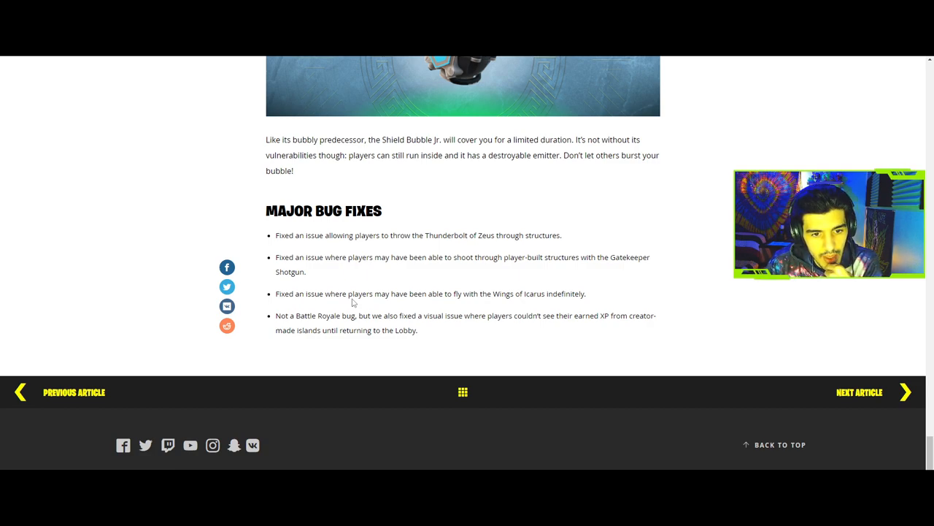
mouse_move(327, 316)
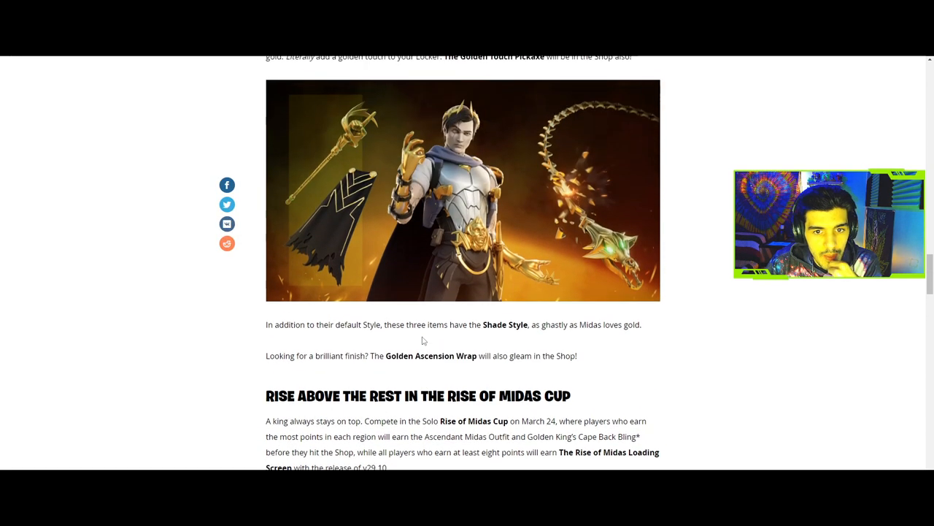
scroll("down", 3)
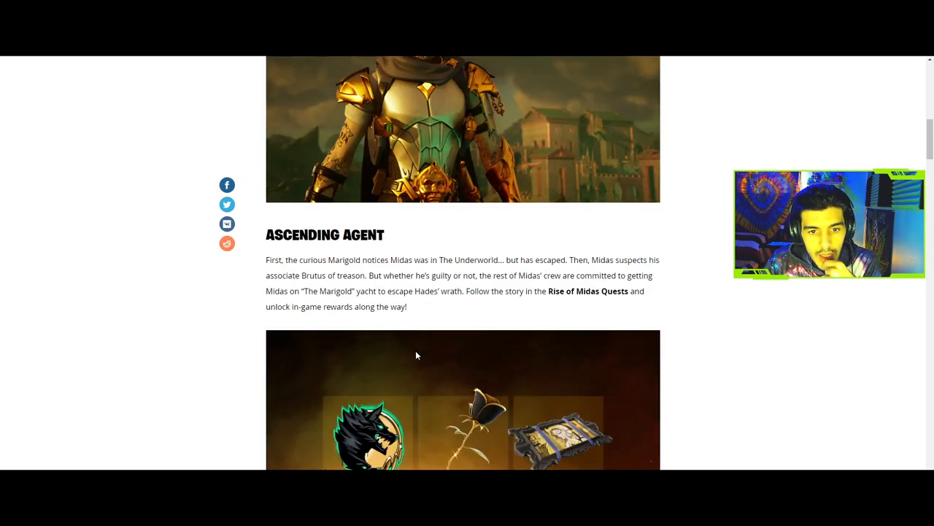
scroll("up", 3)
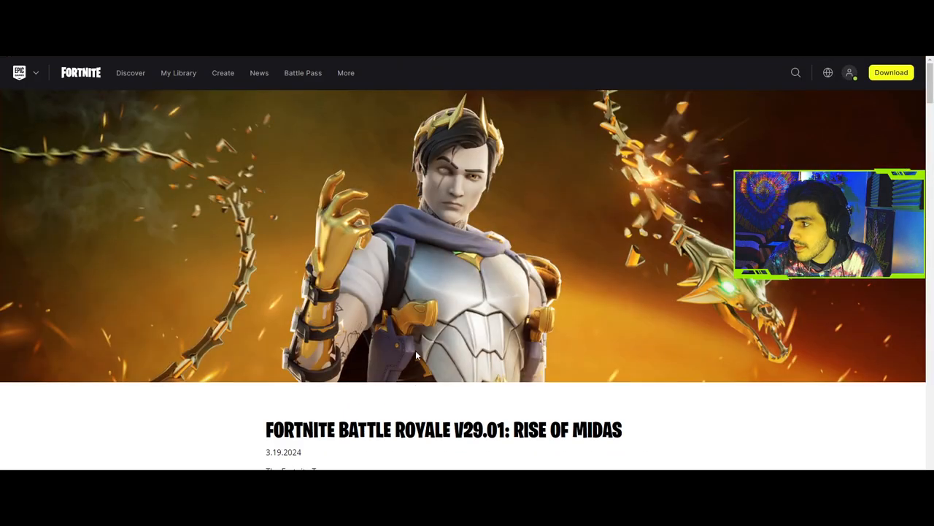